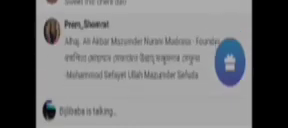
pyautogui.scroll(3)
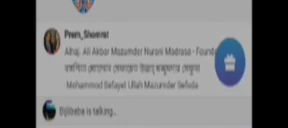
pyautogui.scroll(-3)
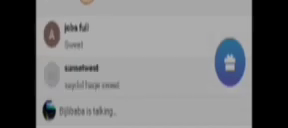
pyautogui.scroll(3)
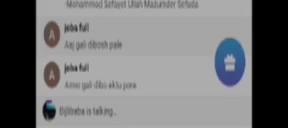
pyautogui.scroll(3)
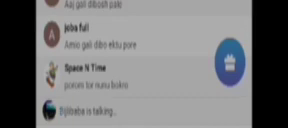
pyautogui.scroll(3)
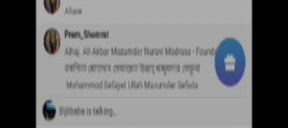
pyautogui.scroll(-3)
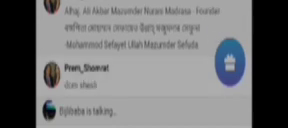
pyautogui.scroll(3)
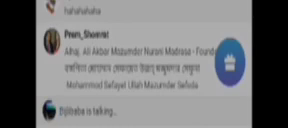
pyautogui.scroll(3)
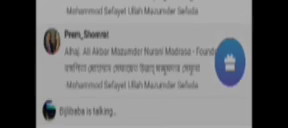